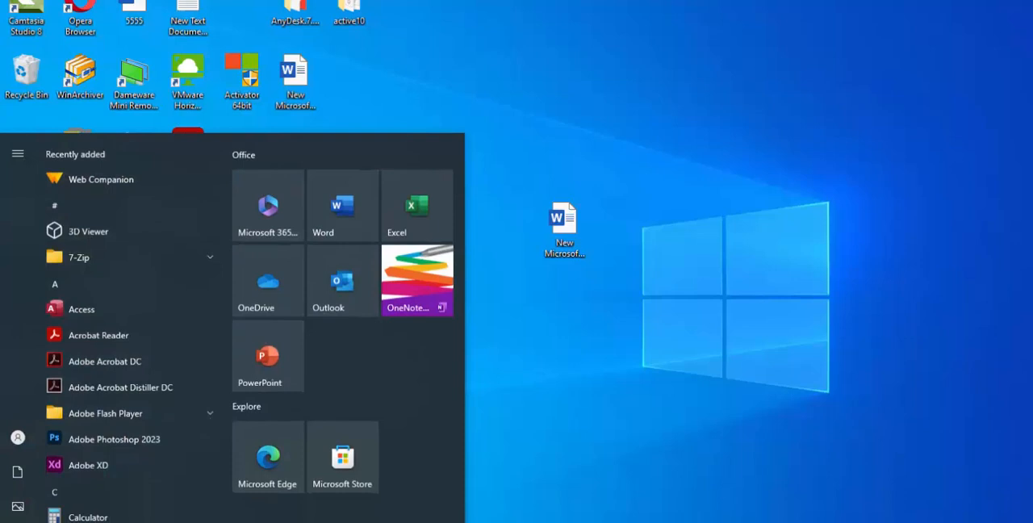
# Close the Start menu and open the folder holding the Creative Cloud download.
pyautogui.click(508, 461)
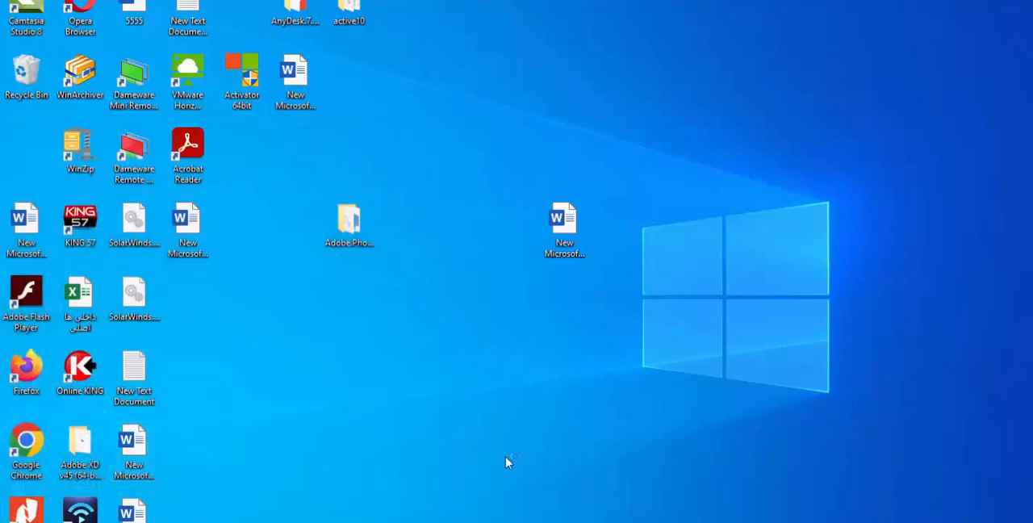
pyautogui.doubleClick(349, 226)
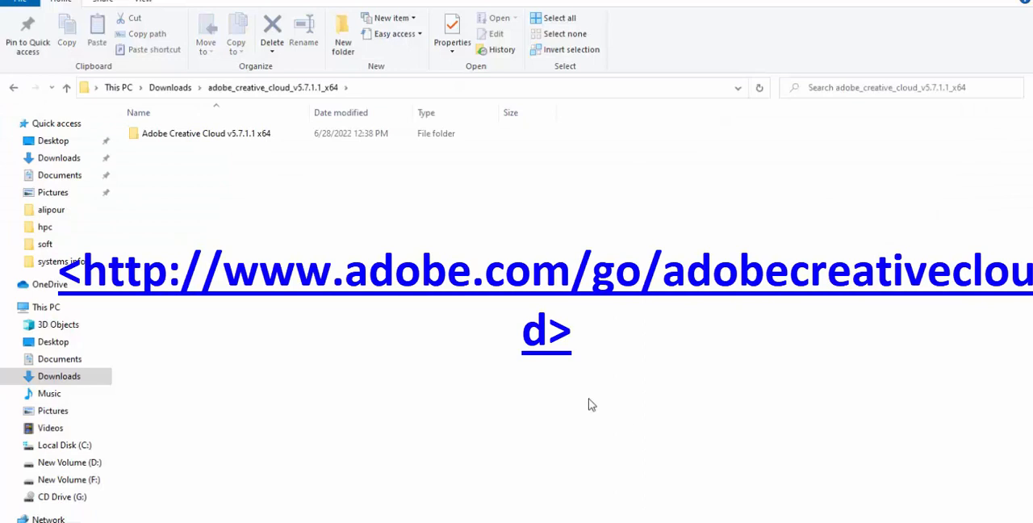
# Run Set-up from the adobe_creative_cloud_v5.7.1.1_x64 folder as administrator and continue with Google sign-in.
pyautogui.doubleClick(206, 133)
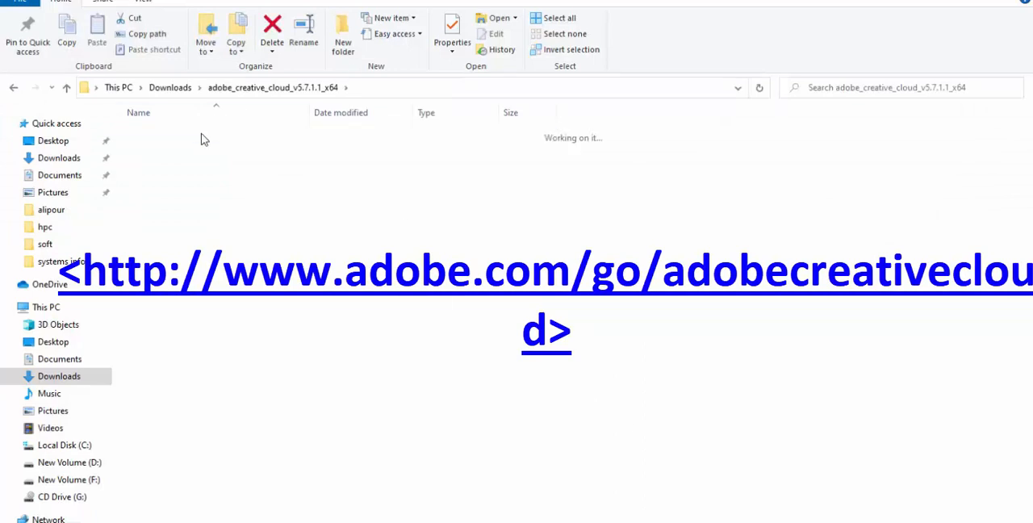
pyautogui.rightClick(155, 177)
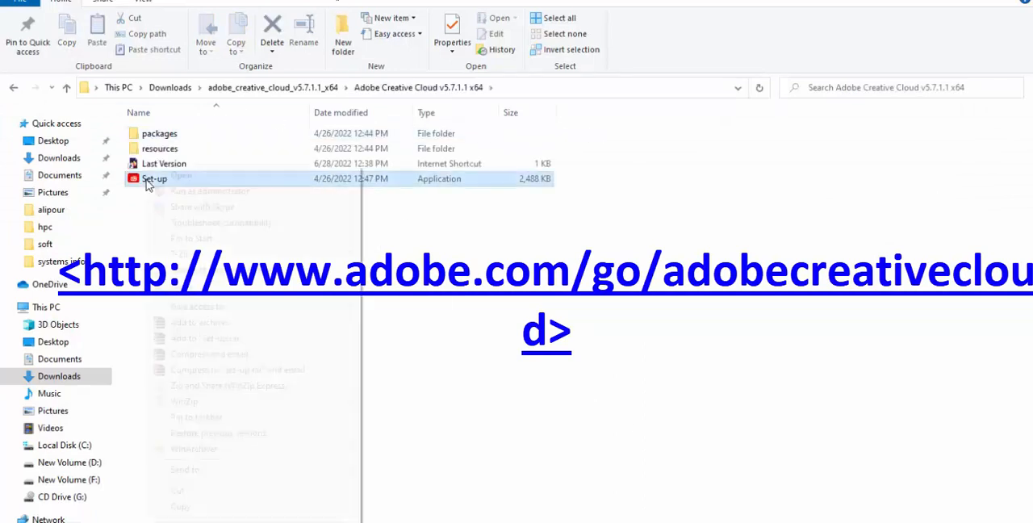
pyautogui.rightClick(153, 178)
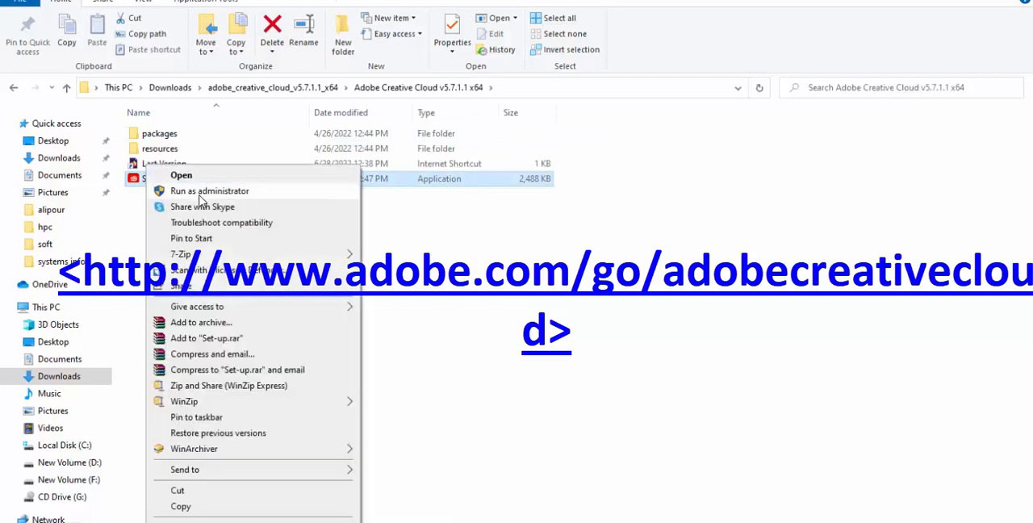
pyautogui.click(425, 394)
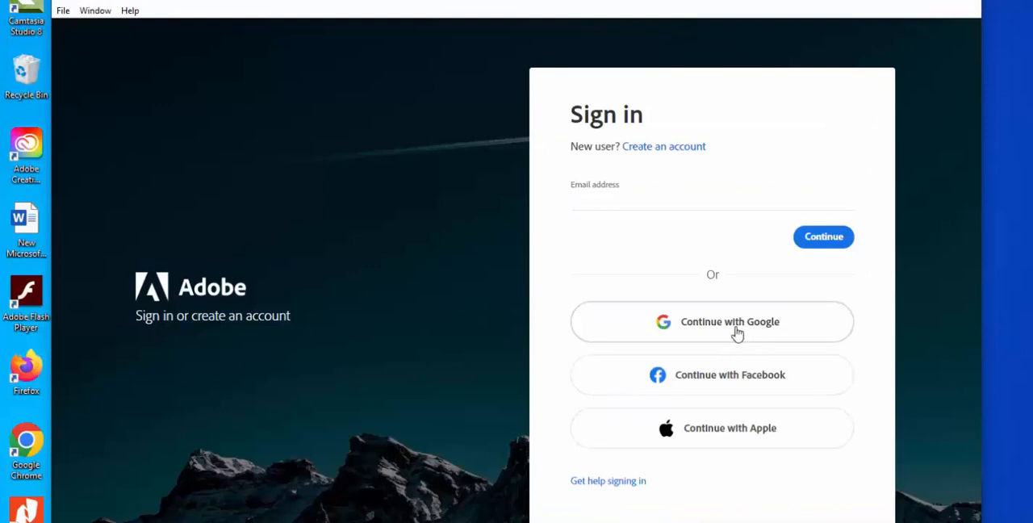
pyautogui.click(711, 321)
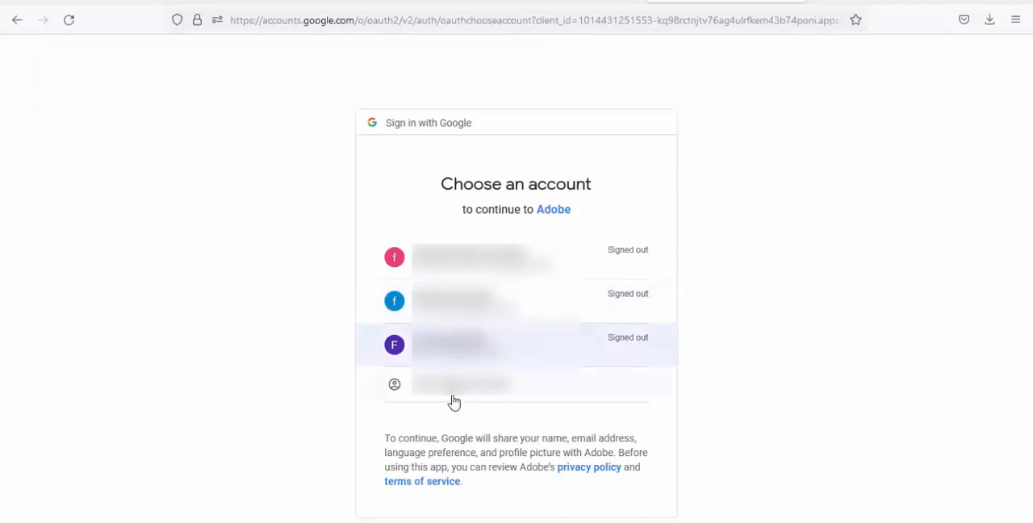
# Choose the Google account and submit its password.
pyautogui.click(455, 345)
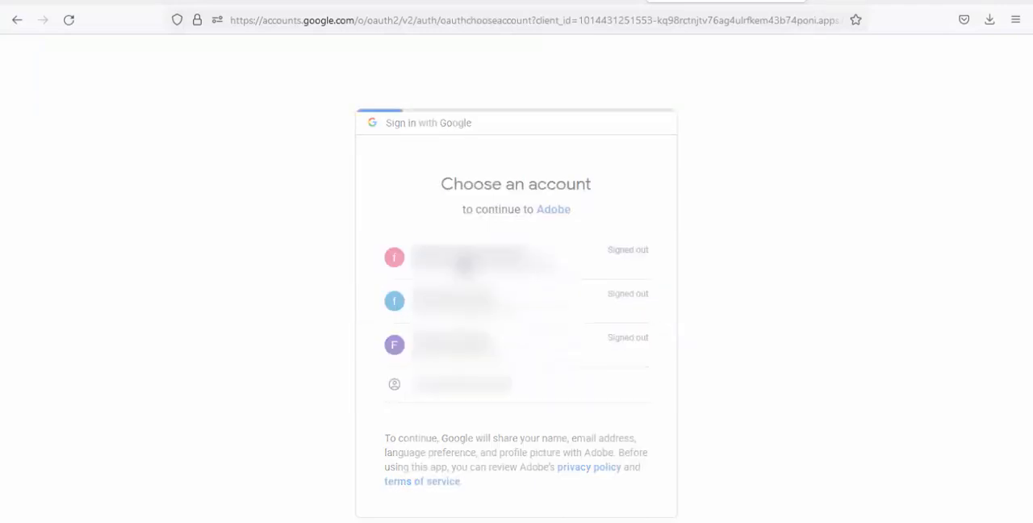
pyautogui.click(484, 258)
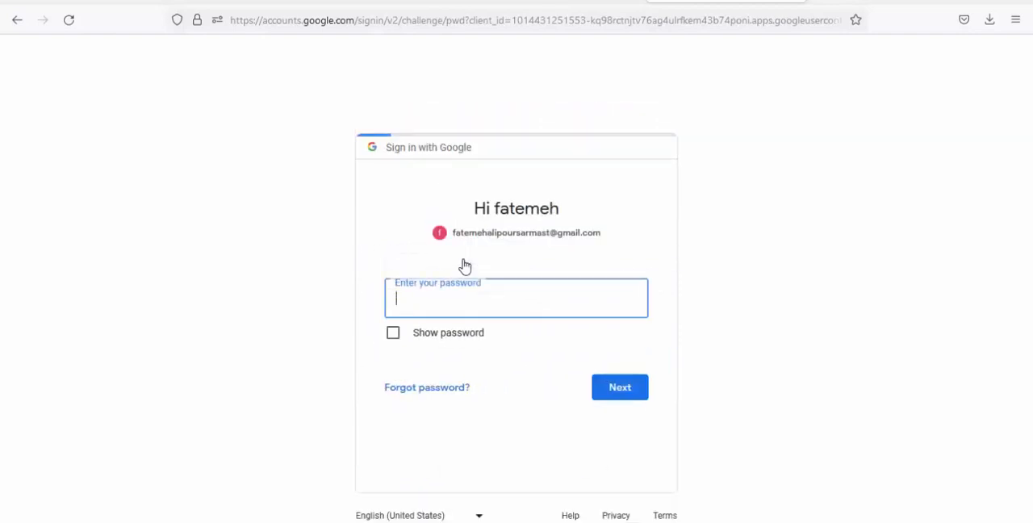
pyautogui.write('••')
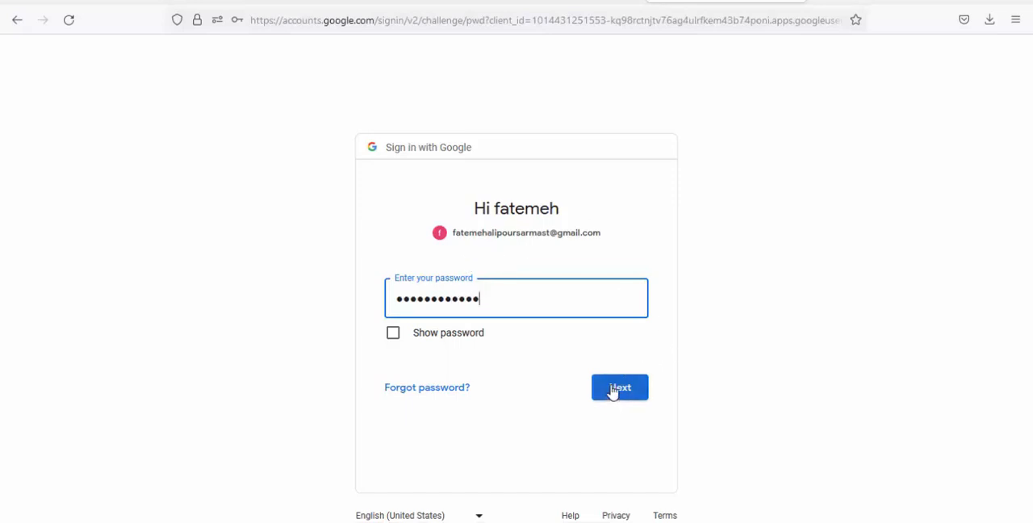
pyautogui.click(619, 387)
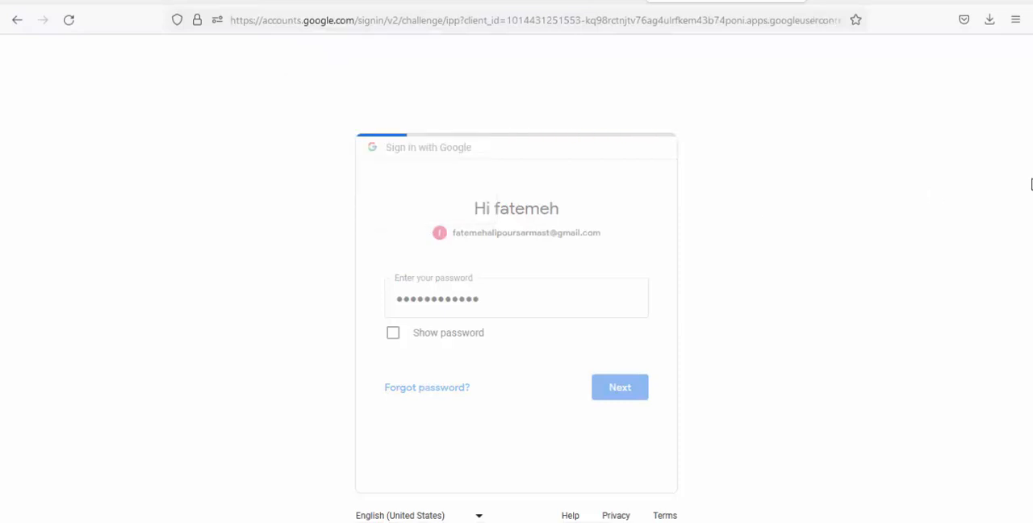
pyautogui.click(620, 385)
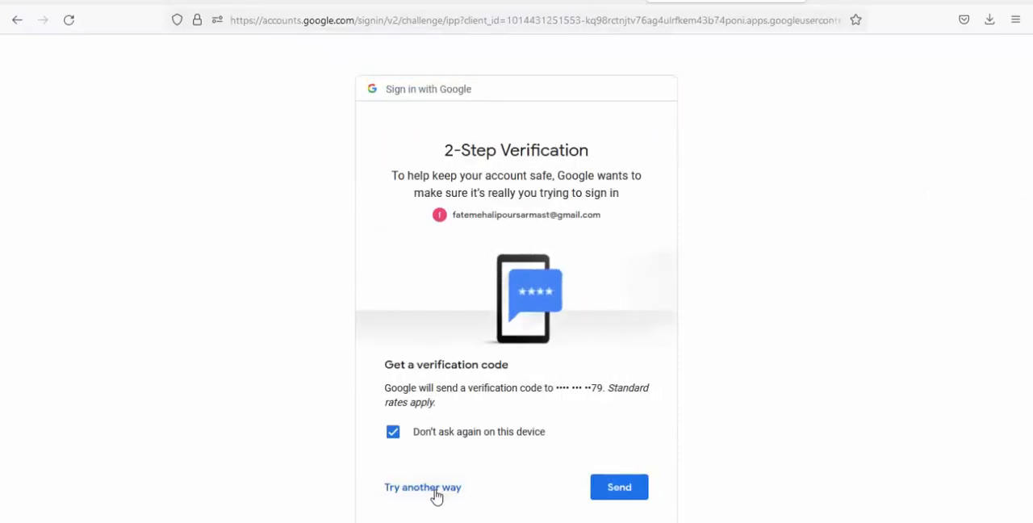
# Request a text-message verification code and enter it to finish 2-step verification.
pyautogui.click(620, 488)
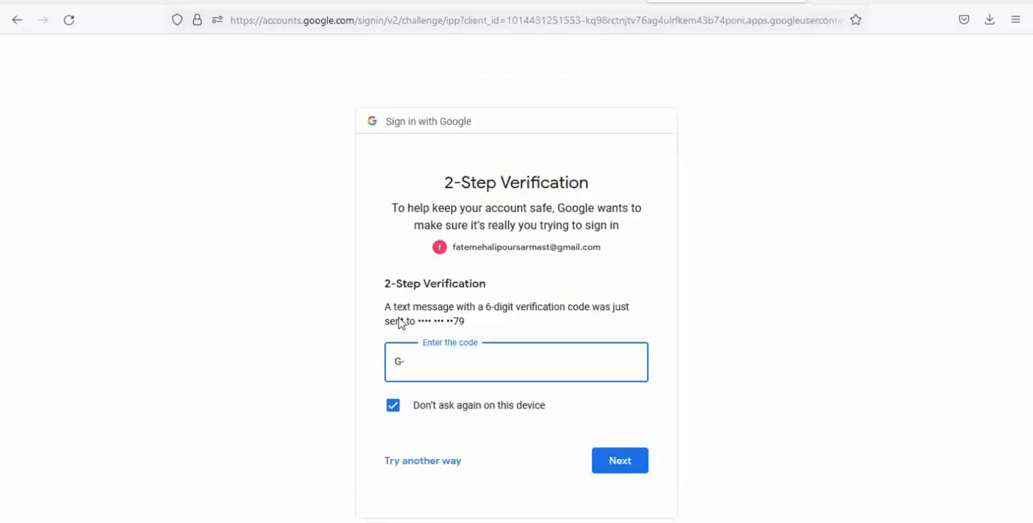
pyautogui.write('98')
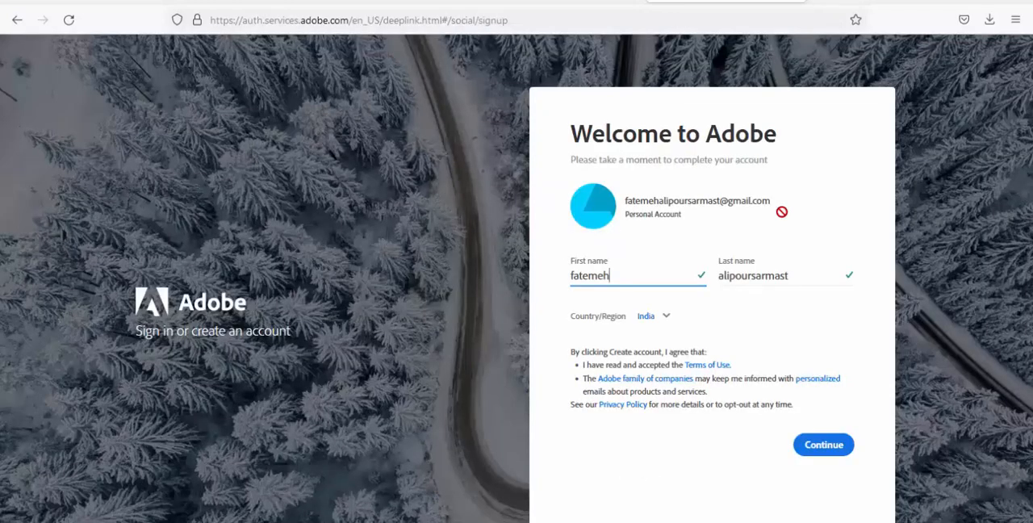
# Confirm the name and country details to complete the Adobe account, then show installed apps.
pyautogui.click(823, 445)
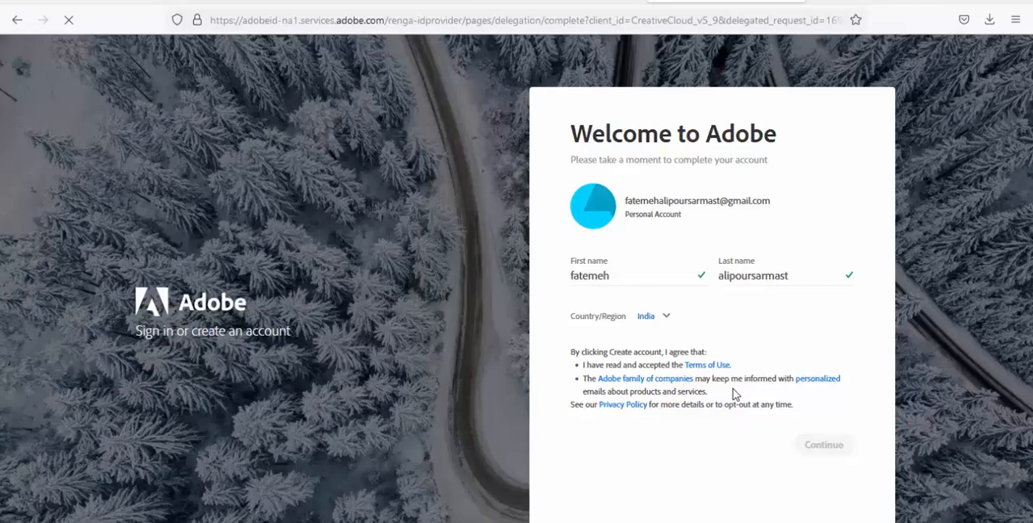
pyautogui.click(823, 444)
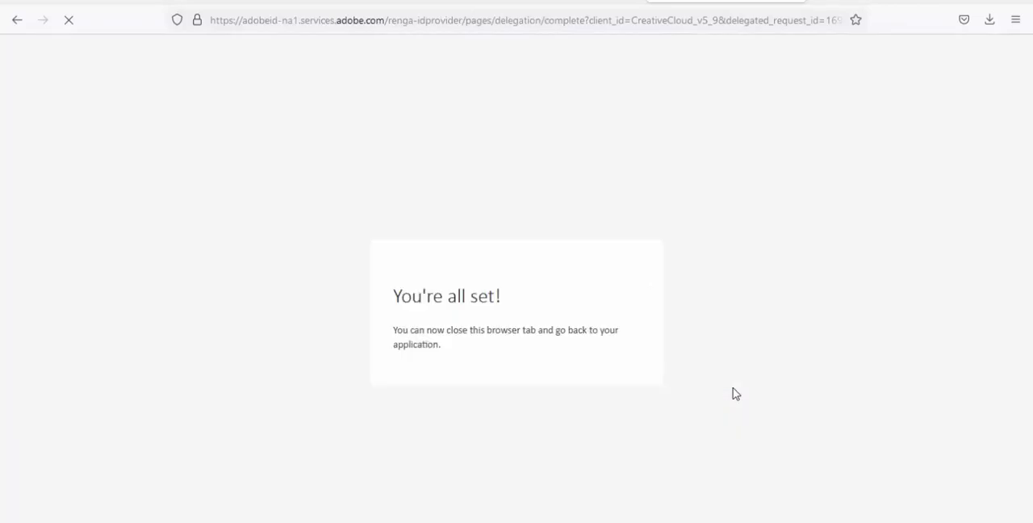
pyautogui.click(113, 511)
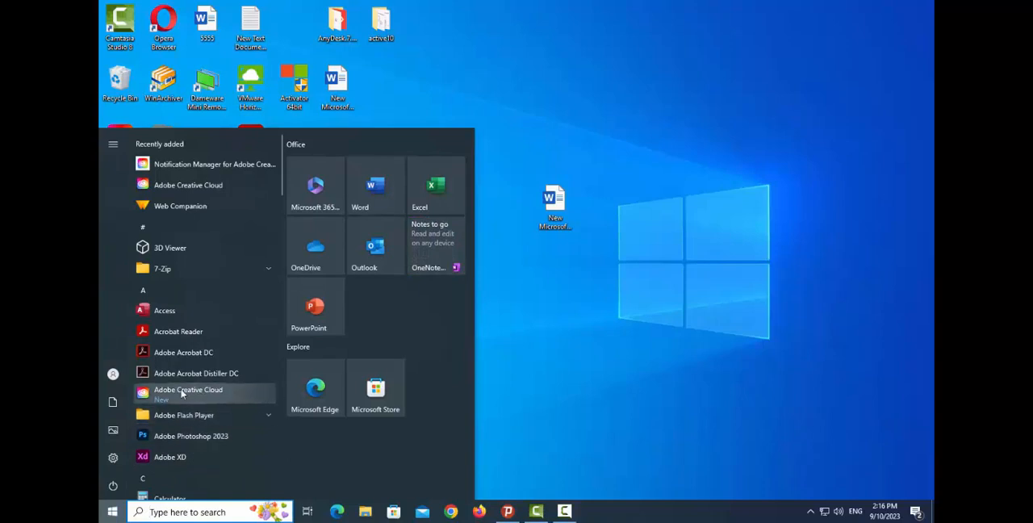
pyautogui.moveTo(190, 435)
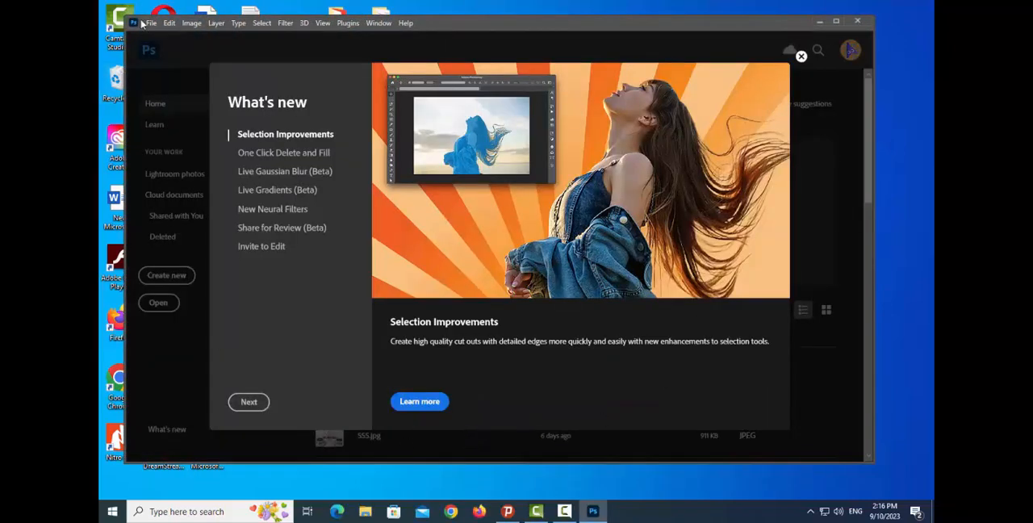
# Start a new document from Photoshop's File menu.
pyautogui.click(150, 23)
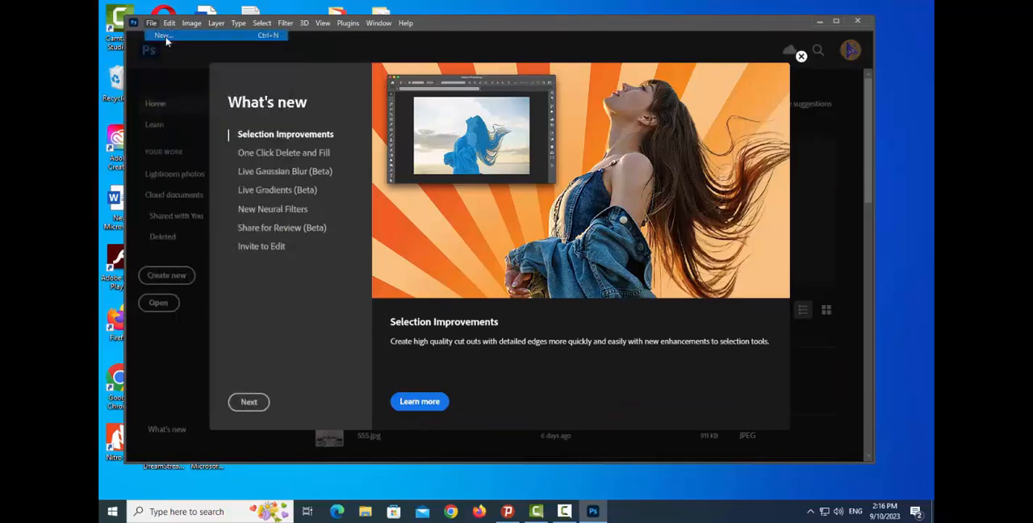
pyautogui.click(163, 36)
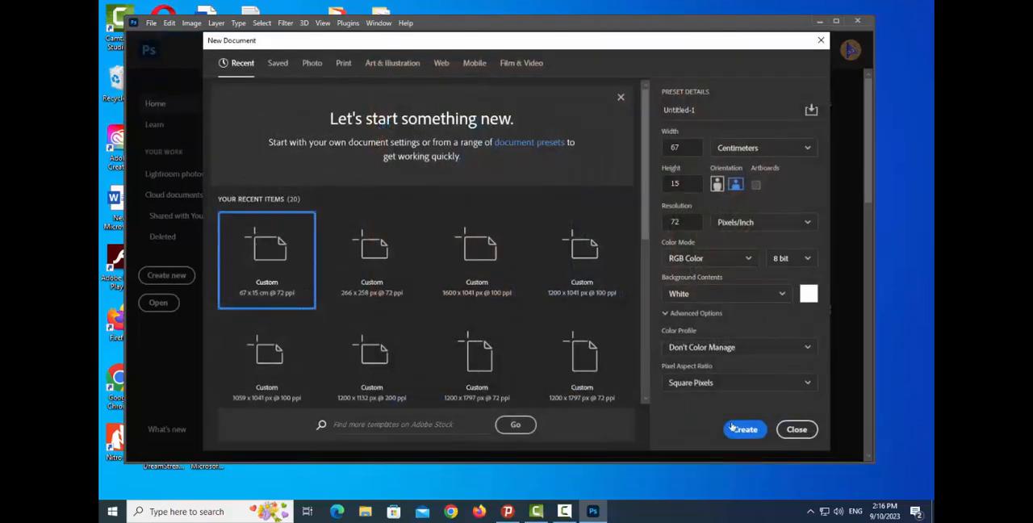
# Create the document and fill its white canvas with dark red using the Paint Bucket.
pyautogui.click(742, 430)
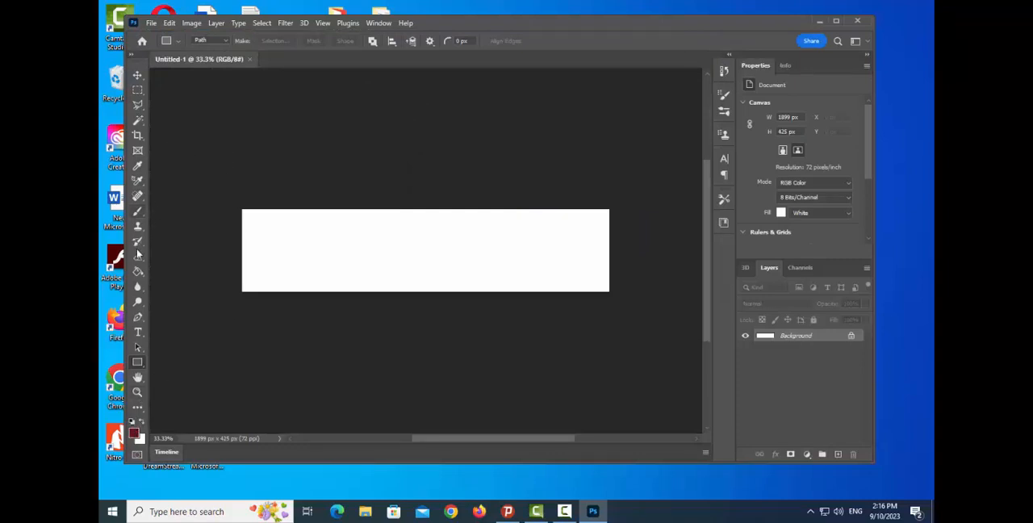
pyautogui.click(426, 250)
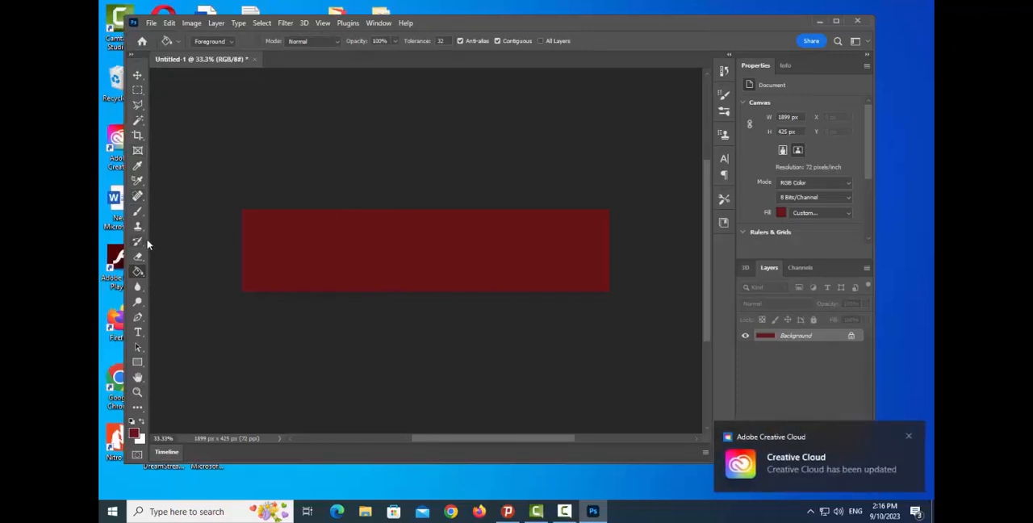
pyautogui.moveTo(129, 339)
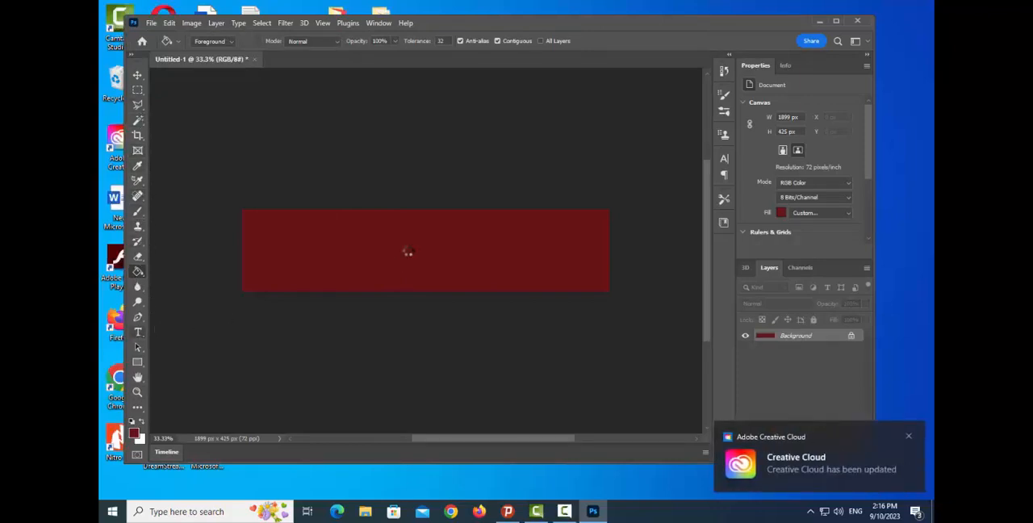
# Add a light-coloured text layer reading TEST in the middle of the red banner.
pyautogui.click(137, 332)
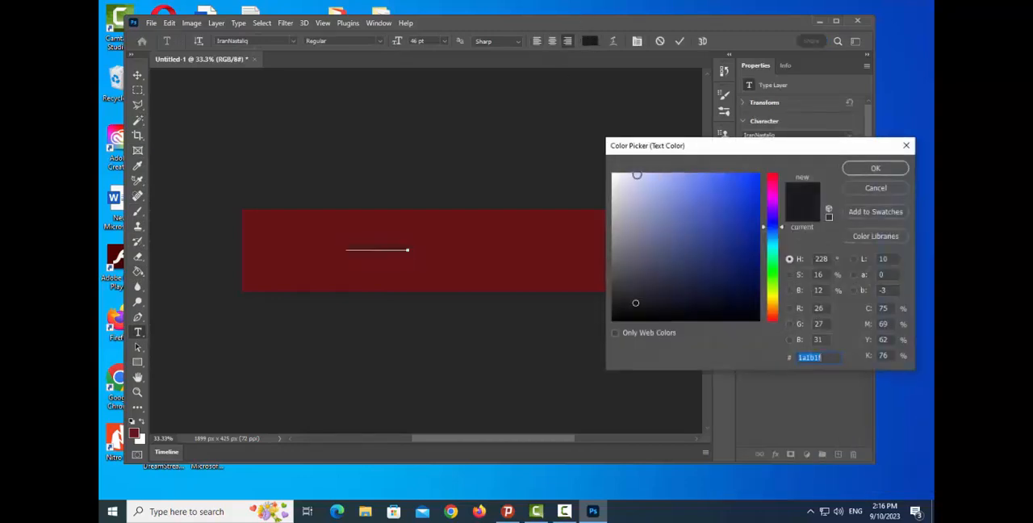
pyautogui.click(623, 179)
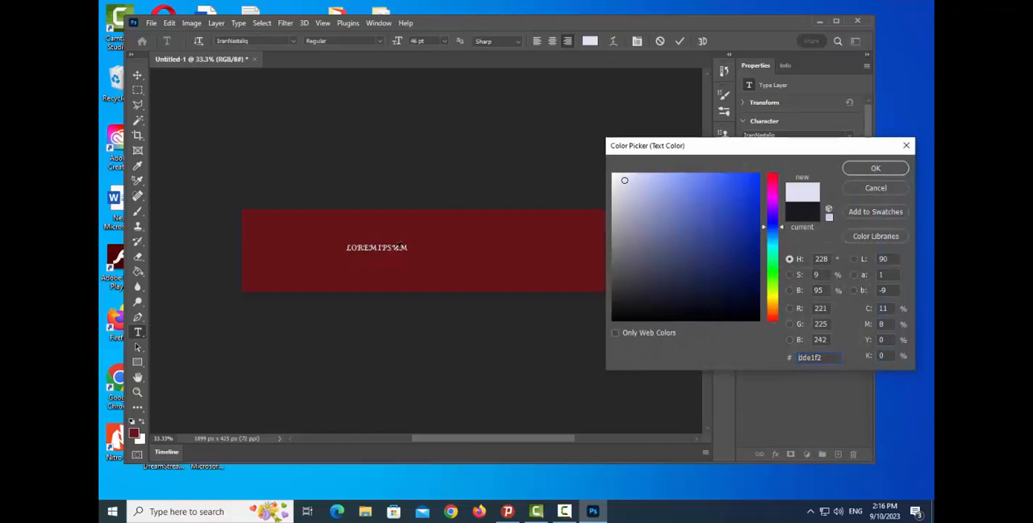
pyautogui.click(874, 168)
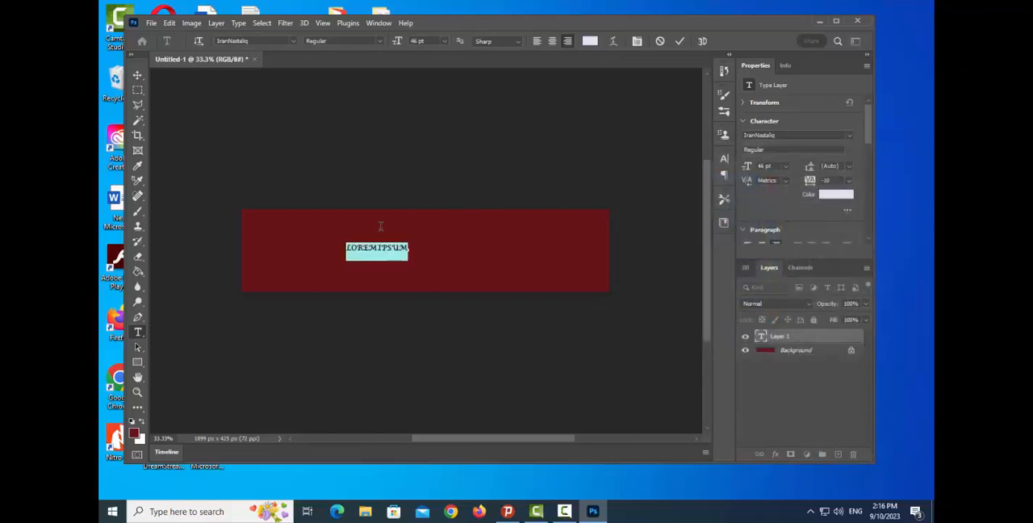
pyautogui.write('TEST')
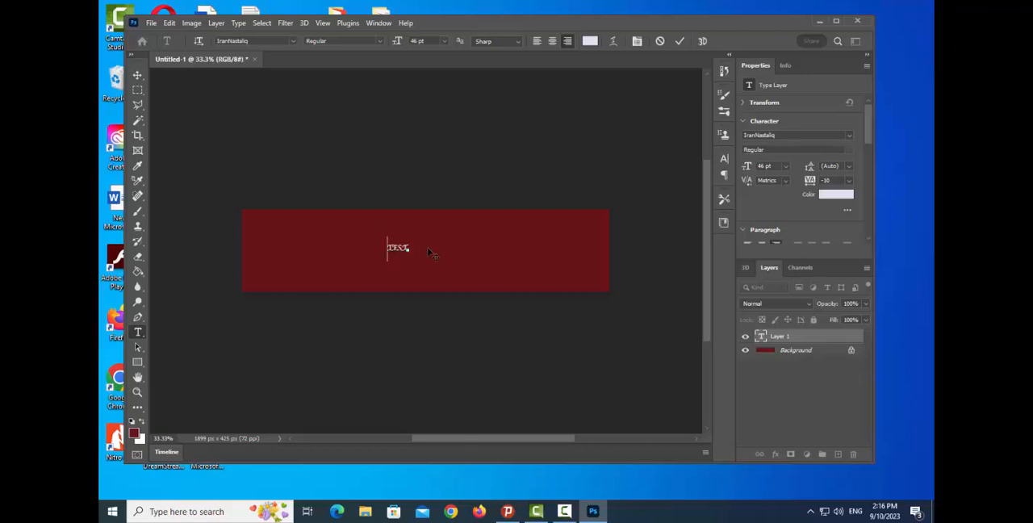
pyautogui.click(151, 22)
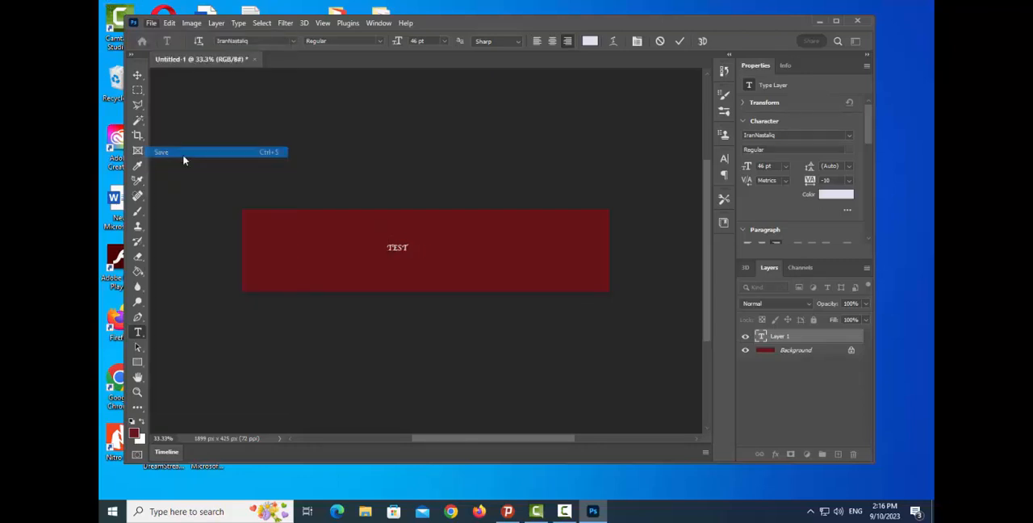
# Save the document on this computer as 11.psd in Downloads, accepting the compatibility option.
pyautogui.click(161, 151)
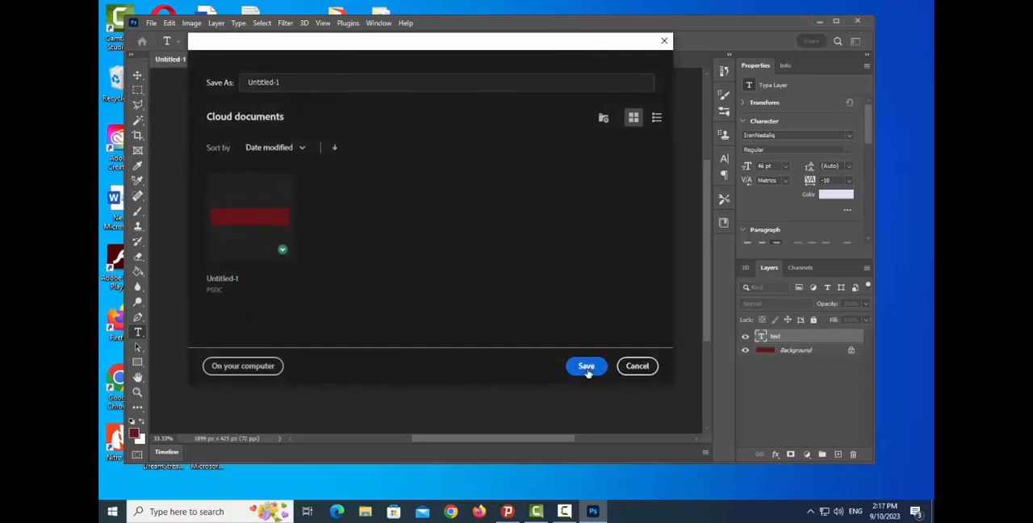
pyautogui.click(586, 365)
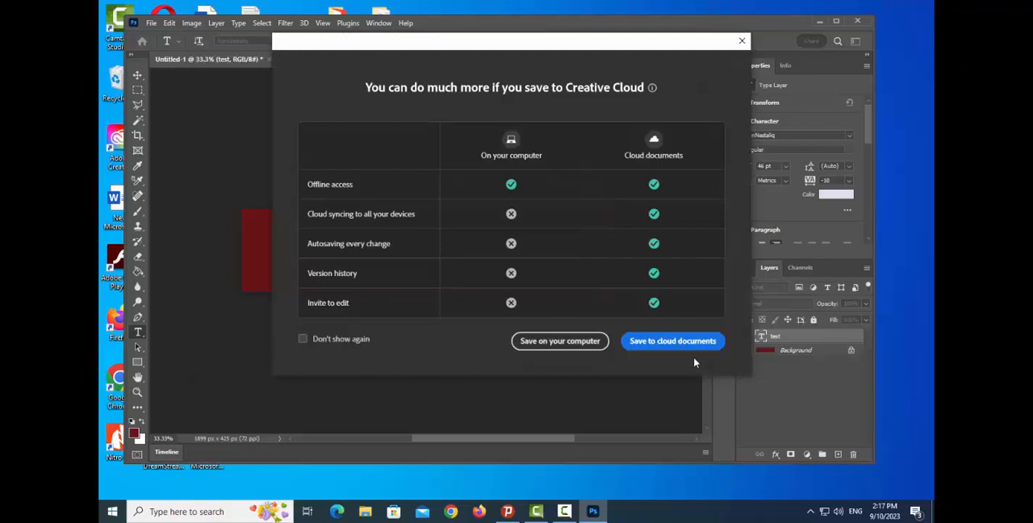
pyautogui.click(558, 341)
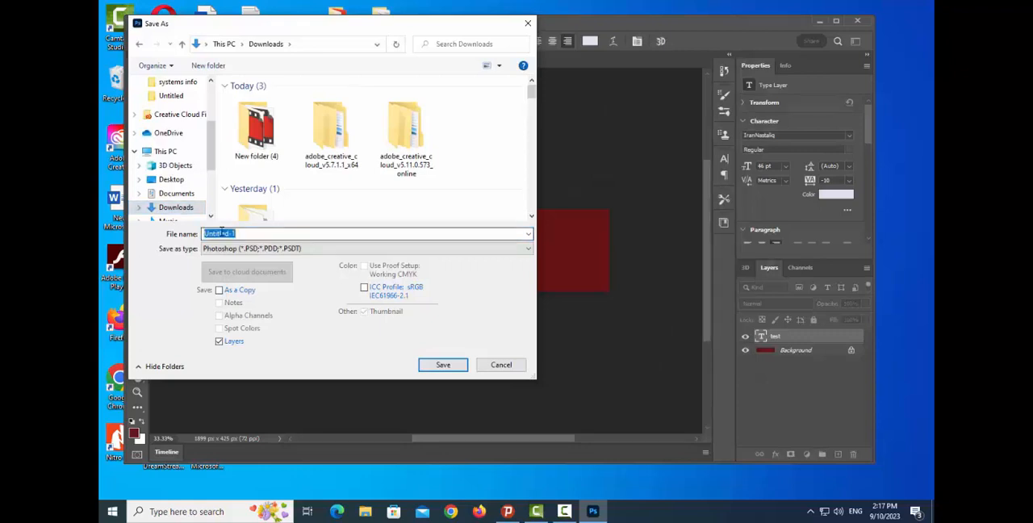
pyautogui.write('11')
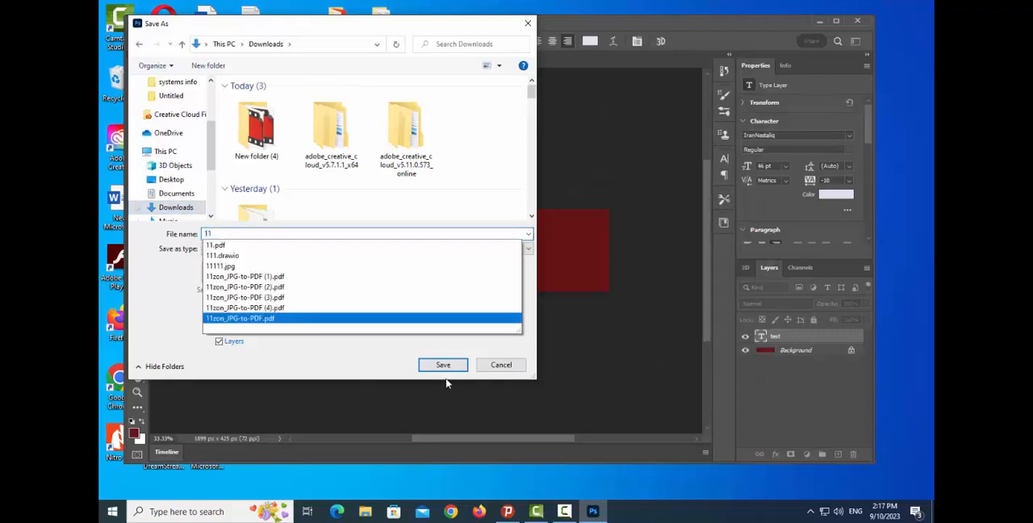
pyautogui.click(442, 365)
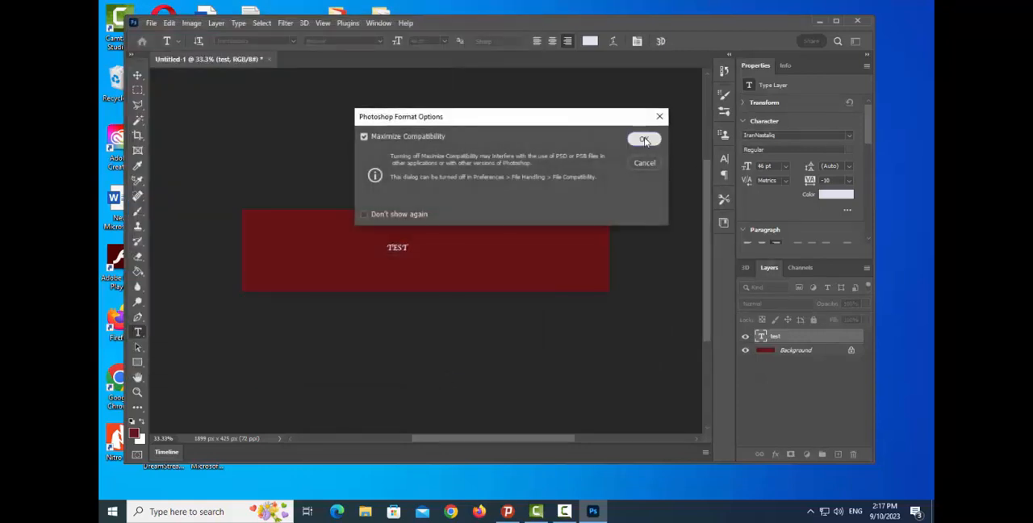
pyautogui.click(644, 138)
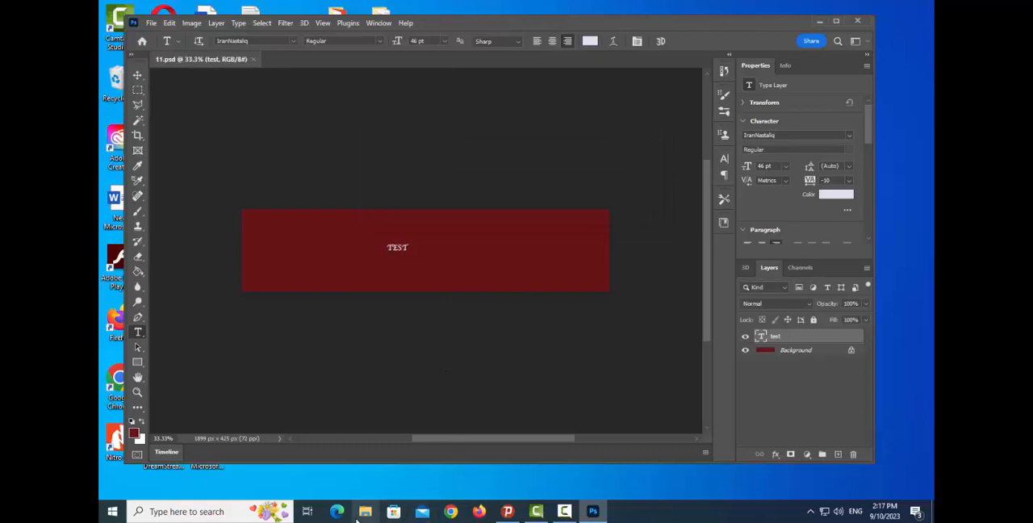
pyautogui.click(365, 510)
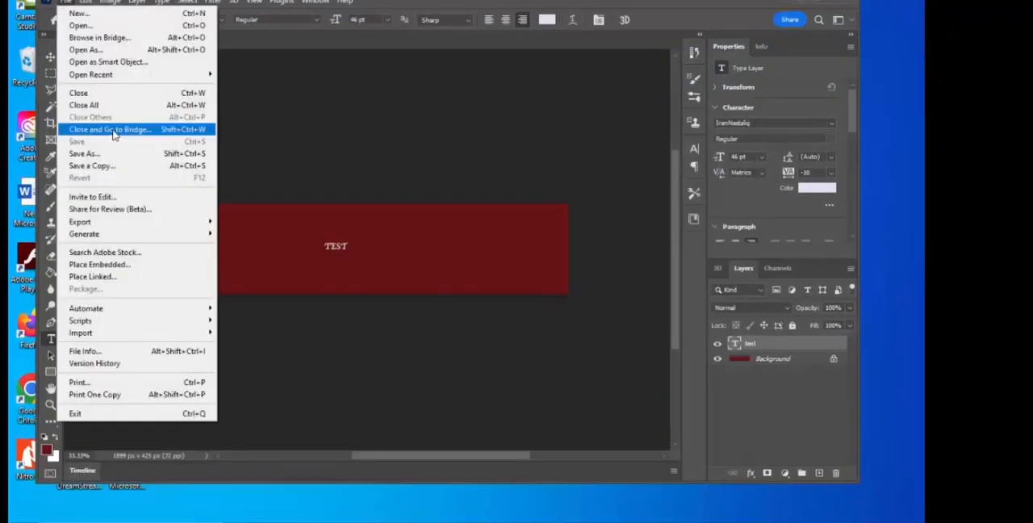
# Save a JPEG copy named 11 into Downloads at maximum quality.
pyautogui.click(84, 153)
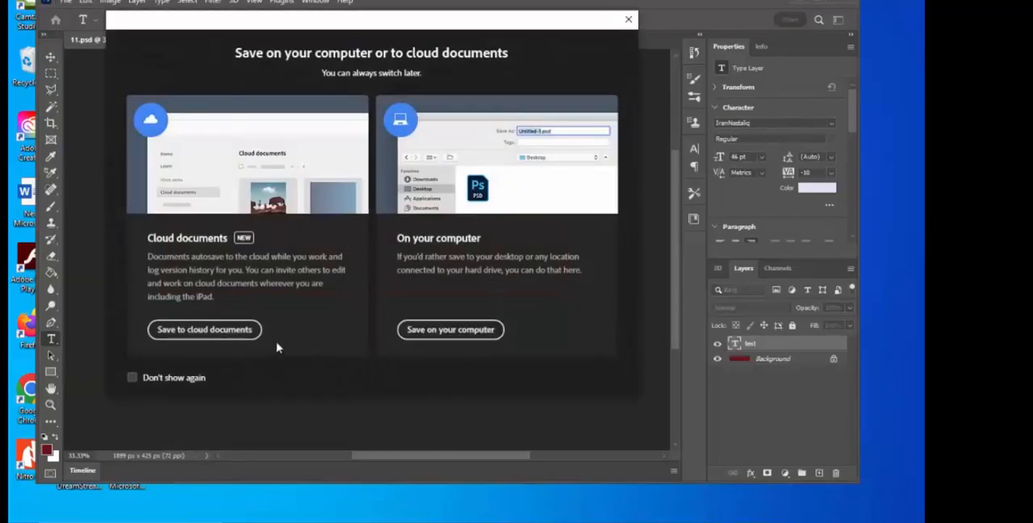
pyautogui.moveTo(450, 329)
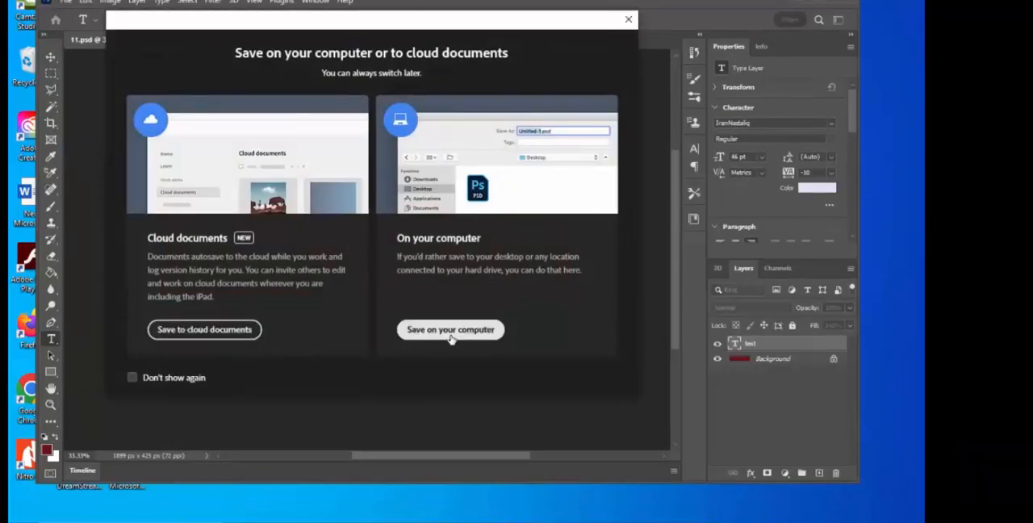
pyautogui.click(448, 329)
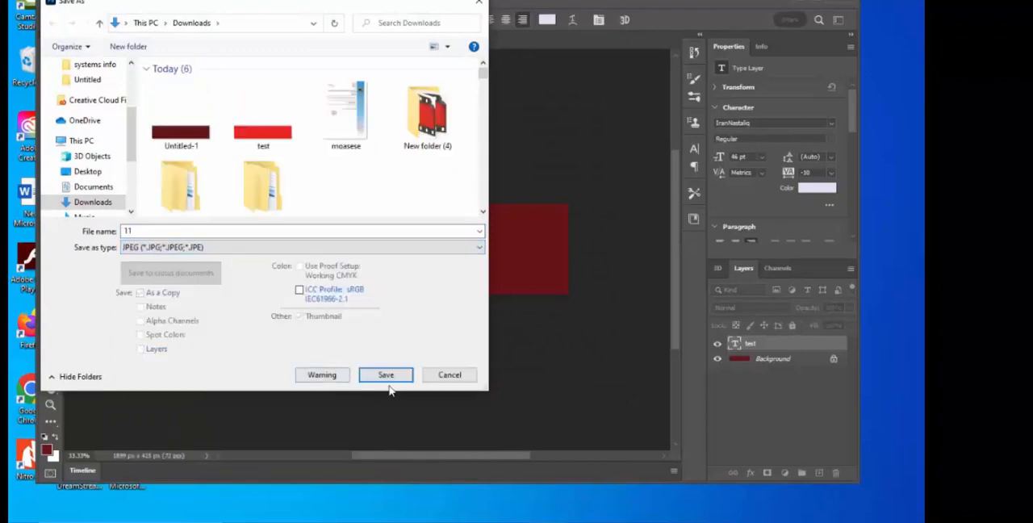
pyautogui.click(385, 375)
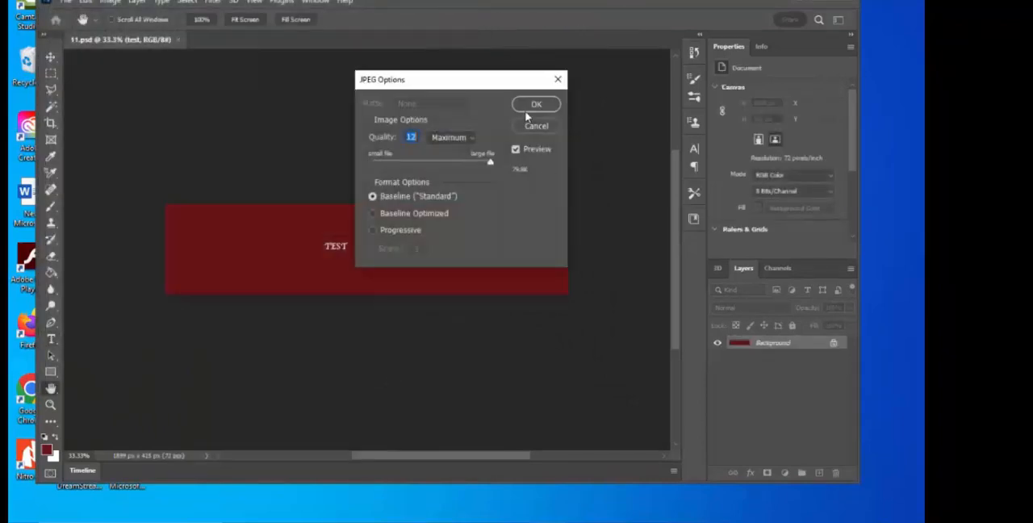
pyautogui.click(536, 103)
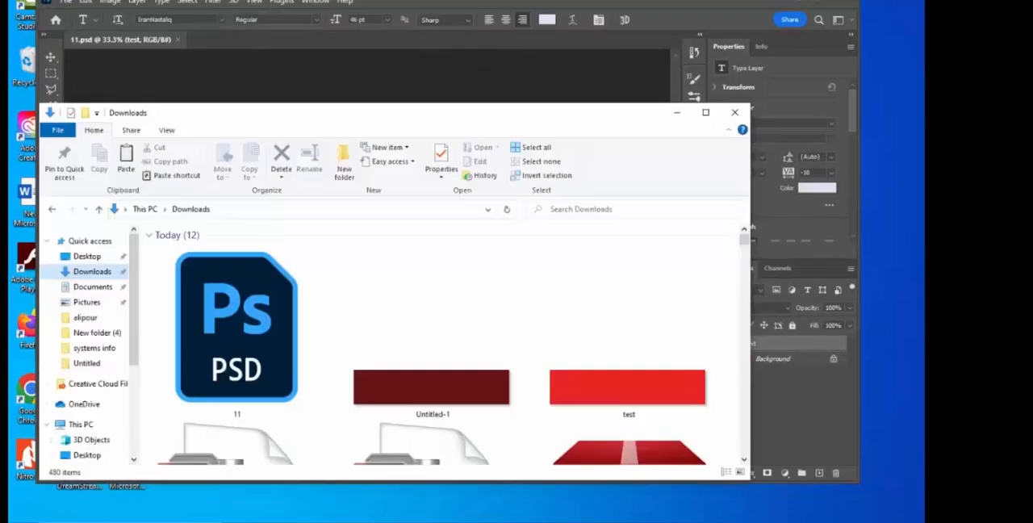